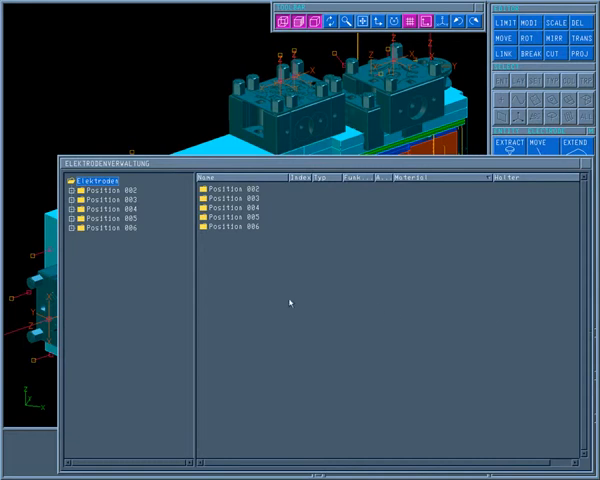
Expand Positions 002, 003 and 006 in the electrode management tree
click(69, 190)
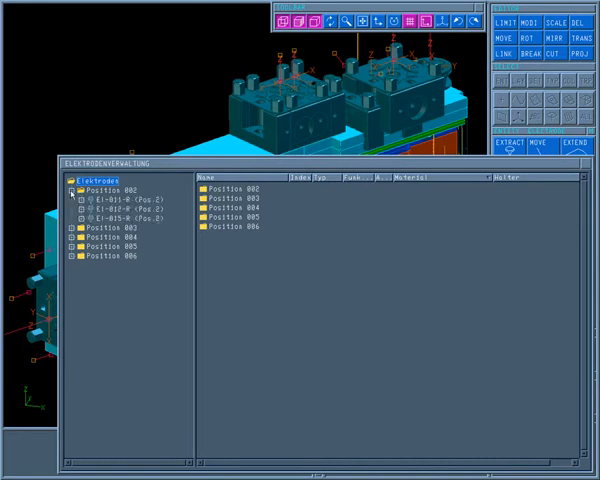
click(74, 231)
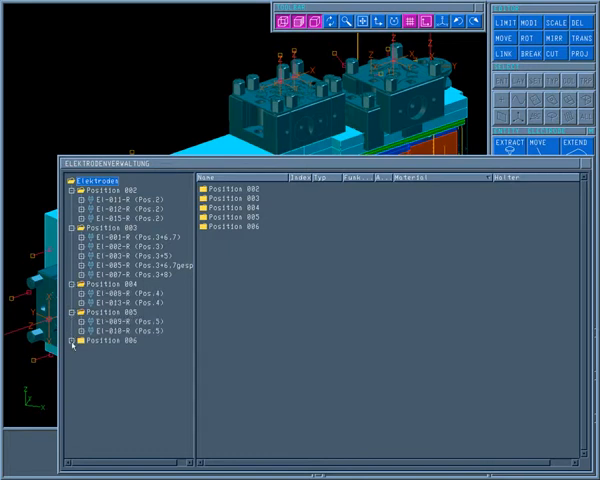
click(77, 340)
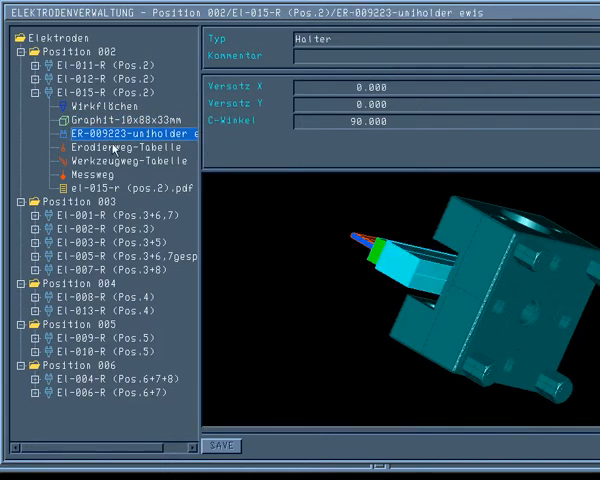
Show El-015-R's erosion path table and tool path table
click(115, 147)
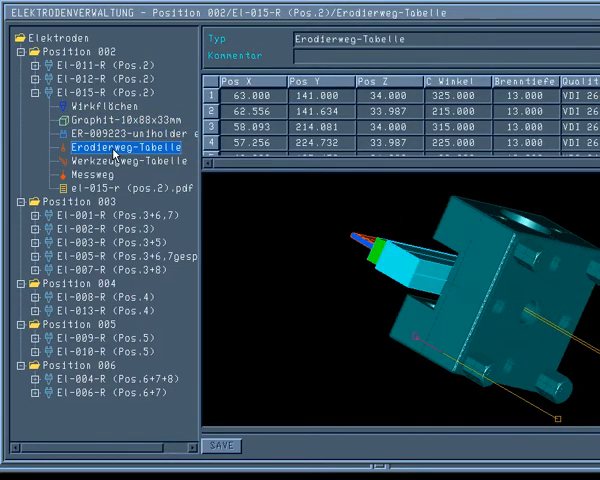
click(118, 161)
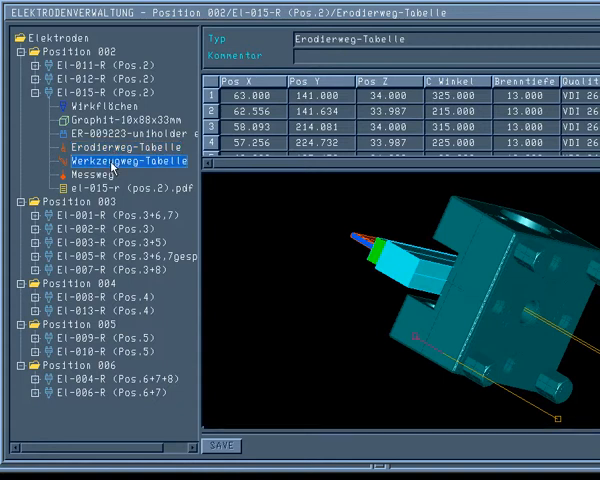
click(110, 161)
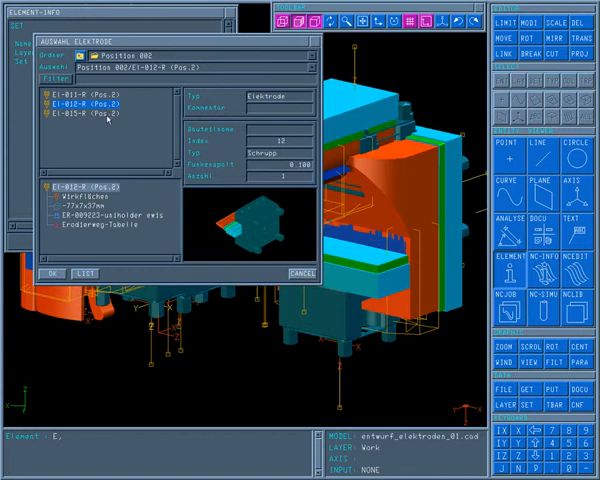
Select El-015-R and view its Graphit-10x88x33mm blank and holder details
click(92, 113)
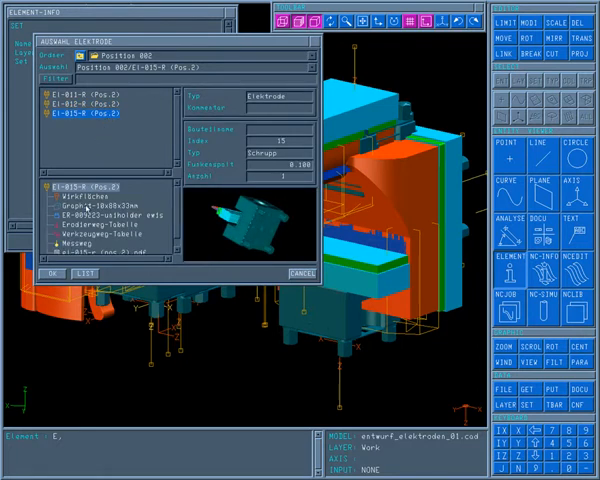
click(85, 204)
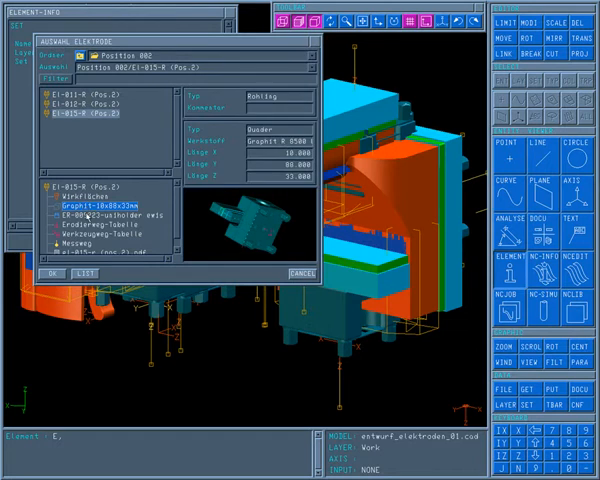
click(47, 273)
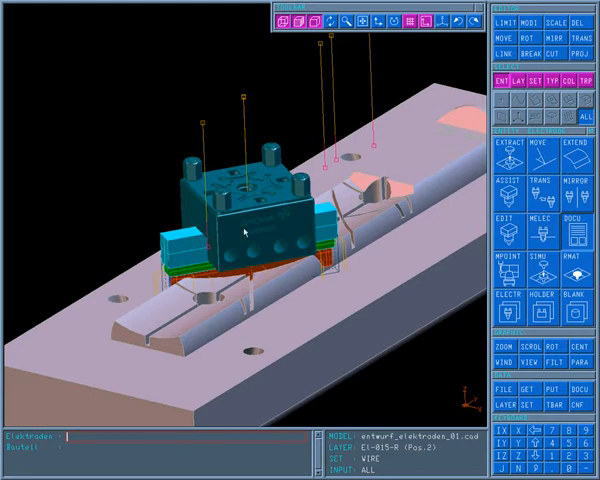
Confirm the electrode prompt with E, then open options for el-015-r (pos.2).pdf
text(E)
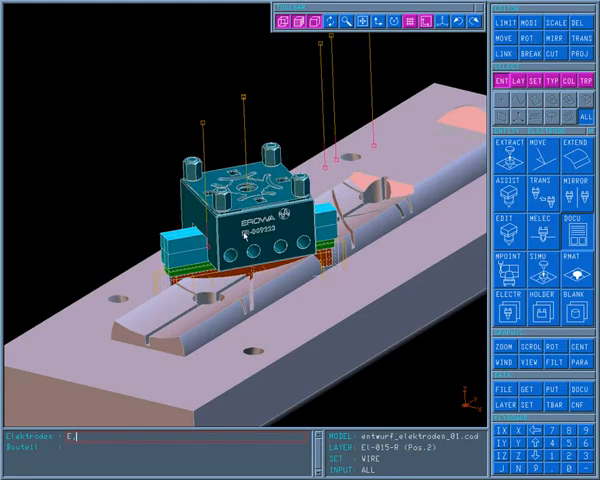
key(Return)
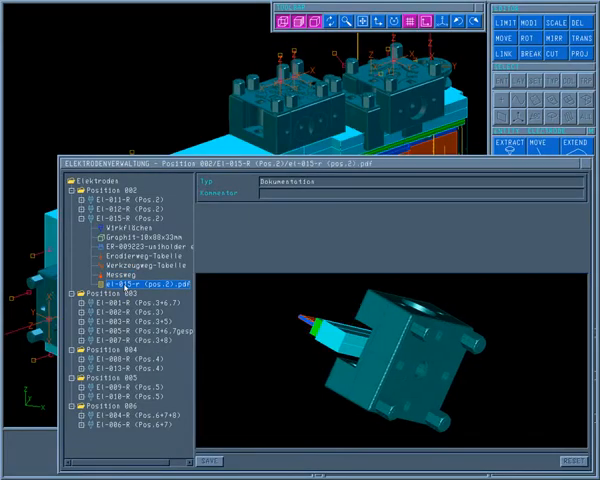
right_click(125, 286)
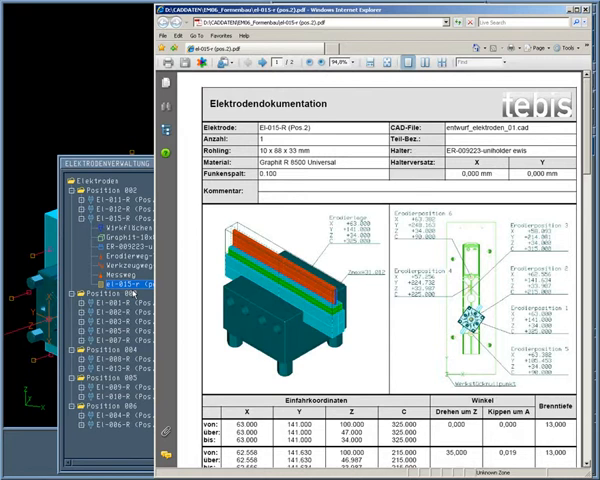
mouse_move(189, 313)
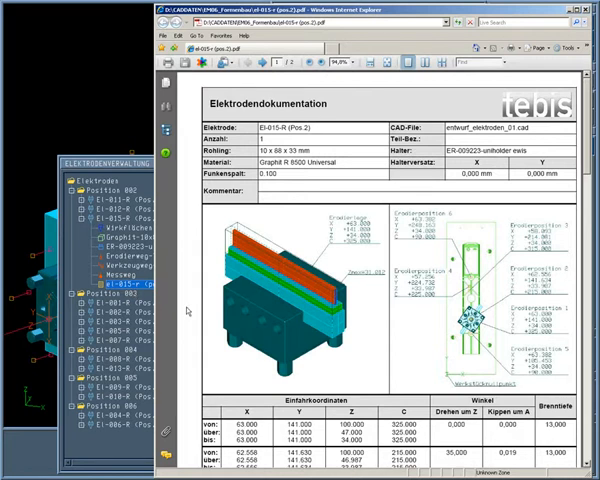